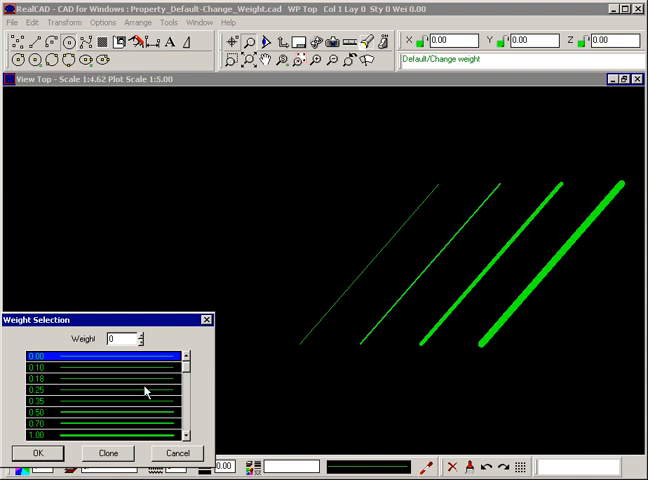
Step: Choose 1.00 in the Weight Selection list as the default line weight
left_click(96, 388)
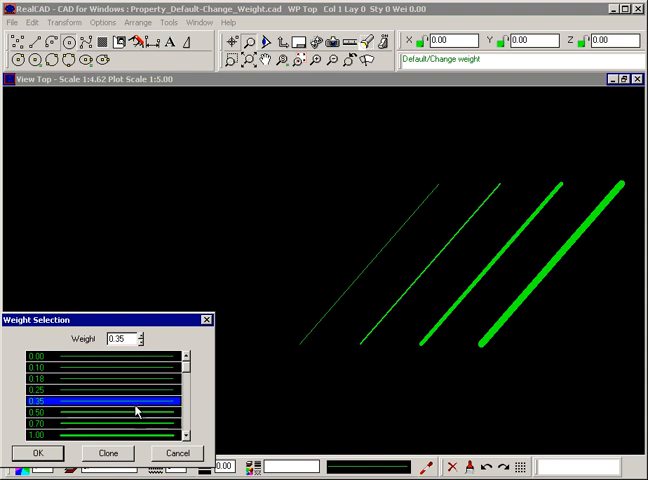
left_click(100, 434)
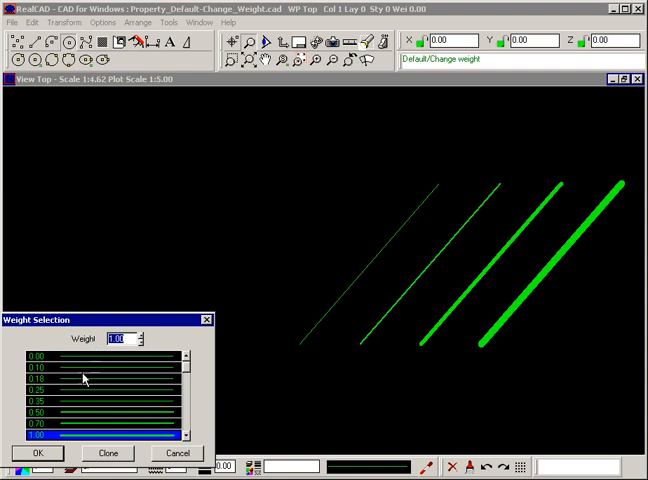
left_click(38, 452)
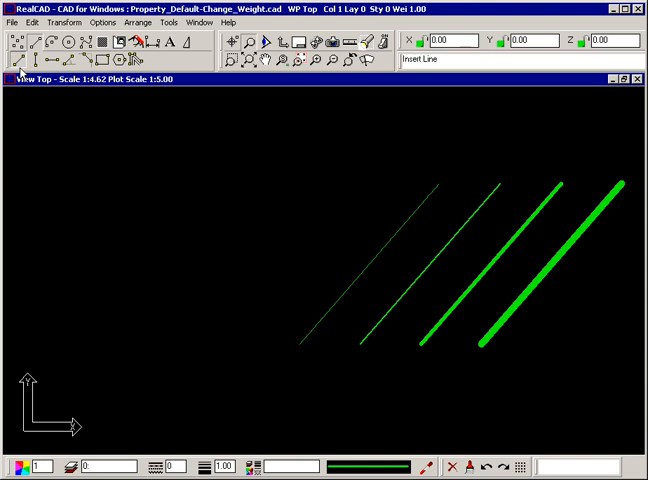
Step: Draw a circle inside an angled five-sided polyline at weight 1.00
left_click(44, 208)
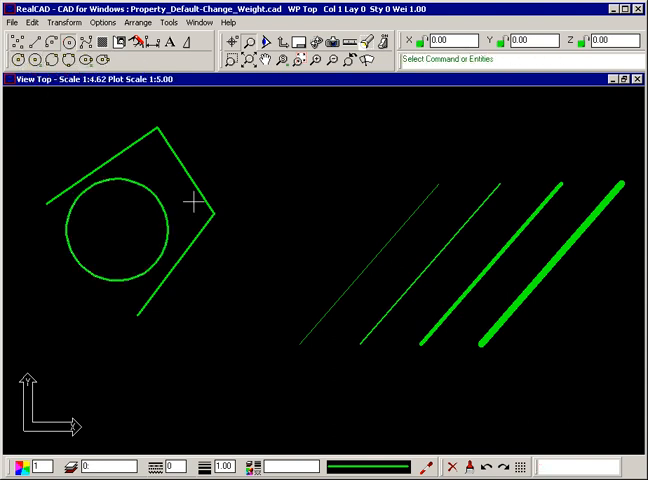
mouse_move(190, 276)
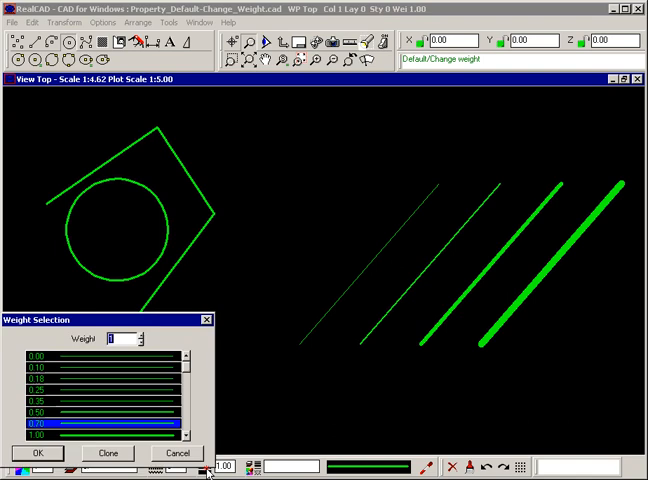
mouse_move(236, 404)
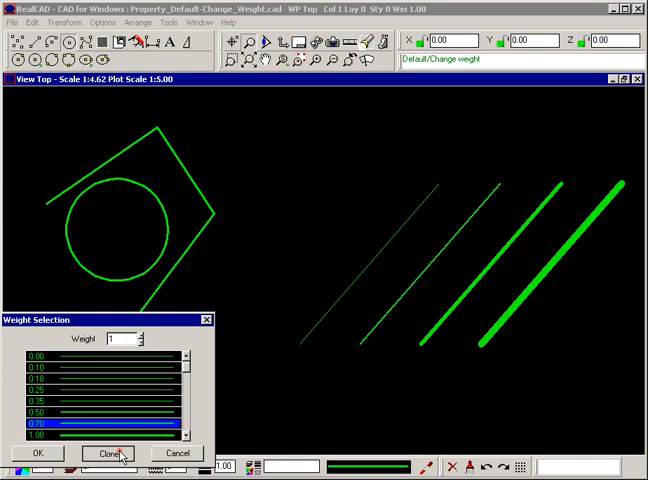
Step: Confirm 0.50 as the default weight and draw a short line above the circle
left_click(106, 452)
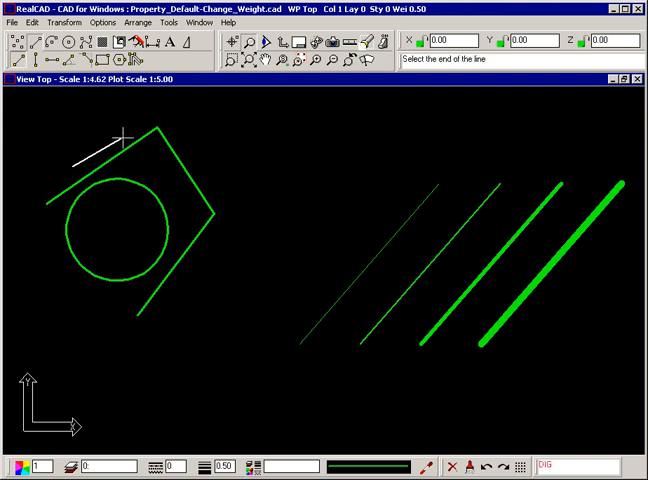
left_click(216, 310)
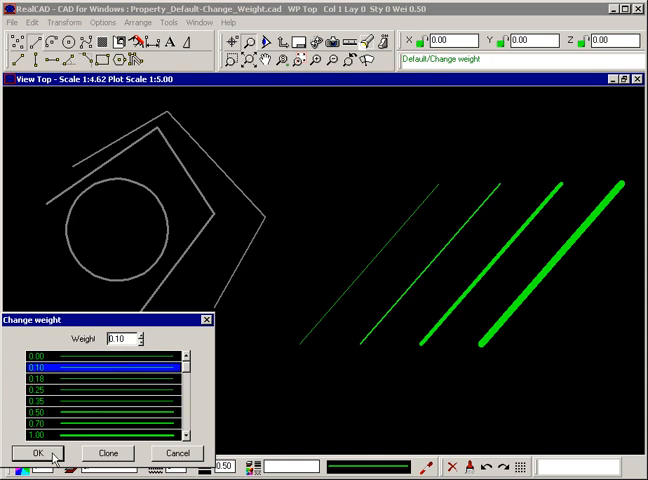
Step: Change the circle, polyline and short line to the thin 0.10 weight
left_click(28, 452)
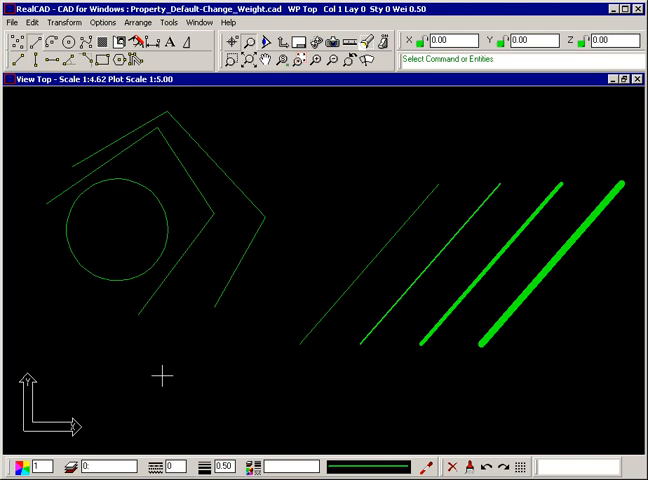
mouse_move(228, 332)
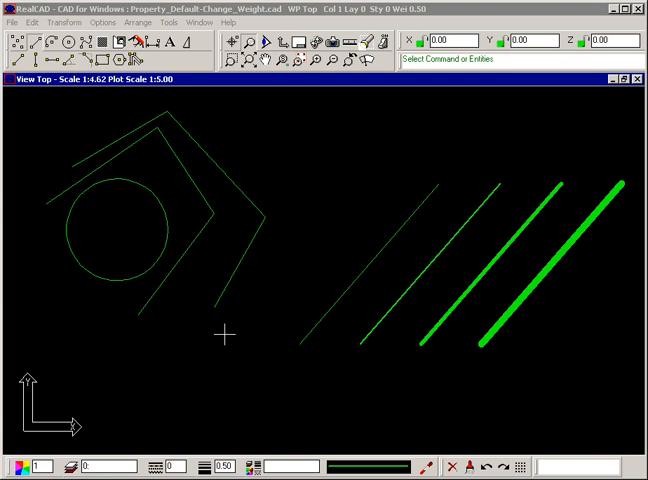
mouse_move(220, 344)
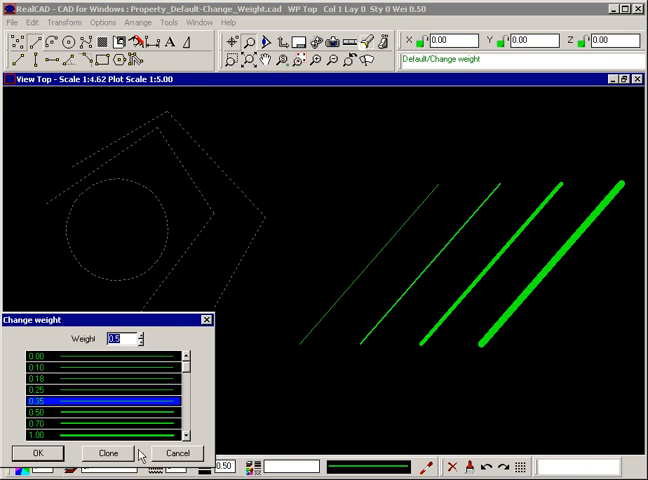
Step: Change the circle, polyline and short line to a much heavier weight
left_click(108, 452)
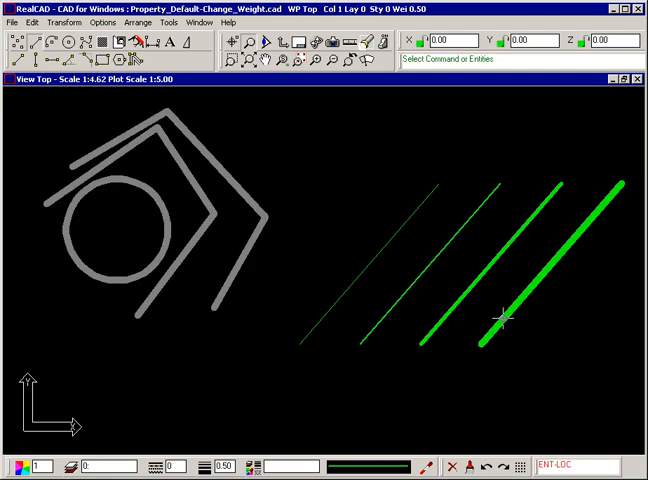
mouse_move(204, 368)
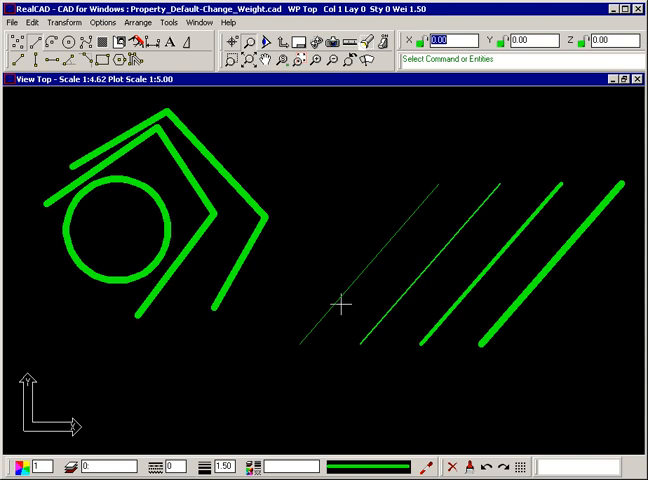
Step: Verify the thickest diagonal line to read its colour, layer and weight, then dismiss the report
left_click(340, 308)
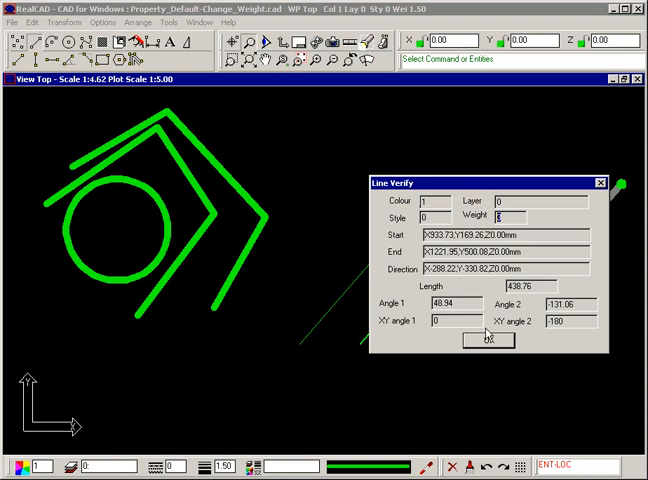
left_click(488, 340)
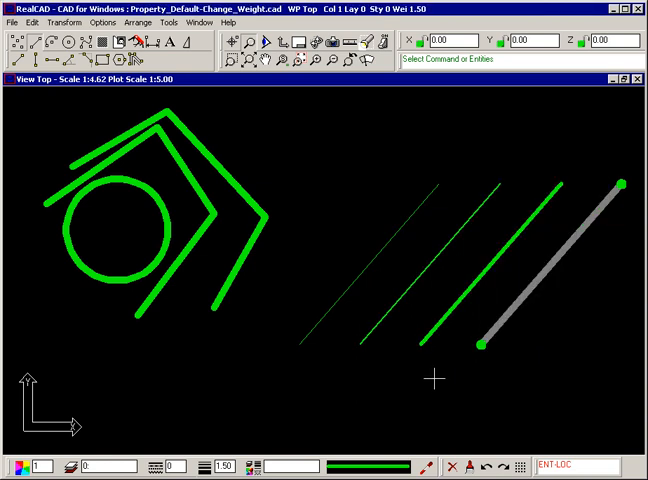